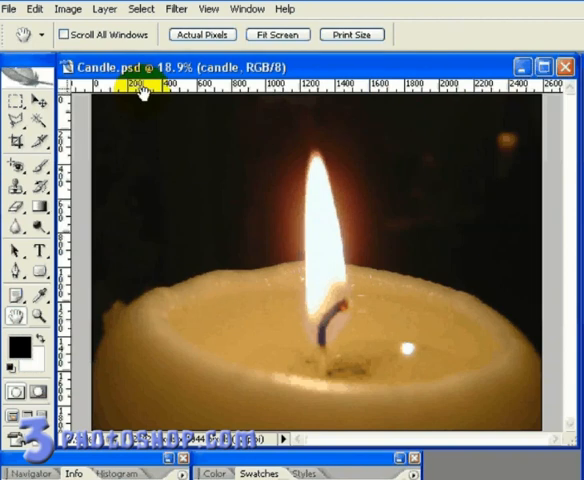
Step: Apply the Sharpen filter to the candle photo from the Filter menu
{"action": "left_click", "coordinate": [176, 8]}
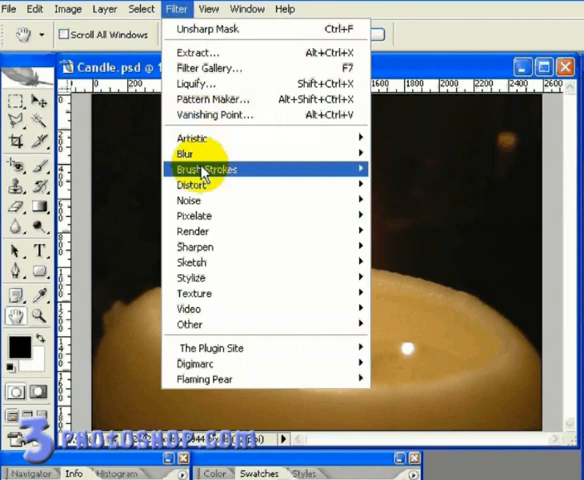
{"action": "mouse_move", "coordinate": [196, 246]}
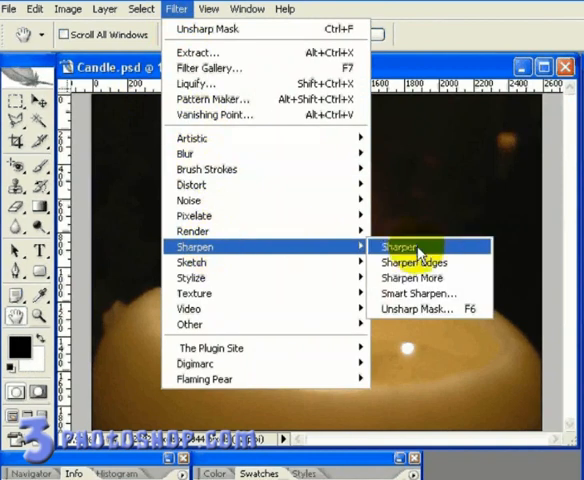
{"action": "left_click", "coordinate": [396, 246]}
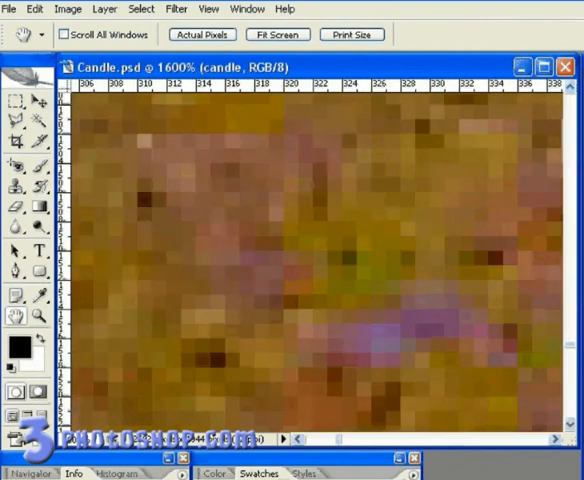
{"action": "scroll", "scroll_direction": "right", "scroll_amount": 3}
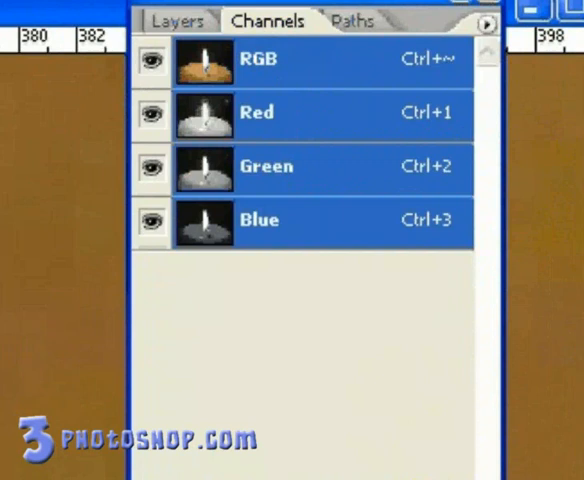
{"action": "mouse_move", "coordinate": [504, 80]}
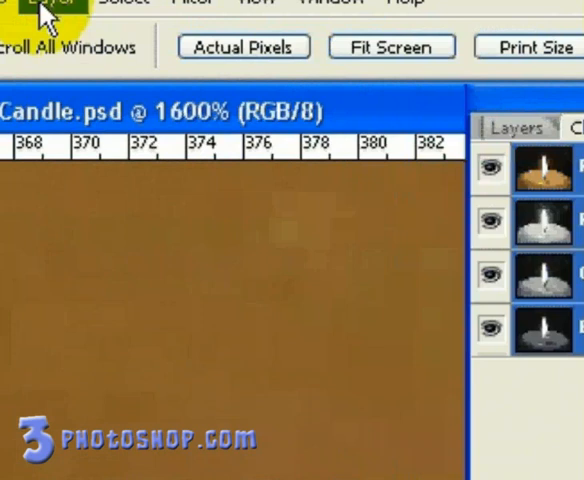
Step: Convert the candle image to Lab Color via Image > Mode
{"action": "left_click", "coordinate": [32, 12]}
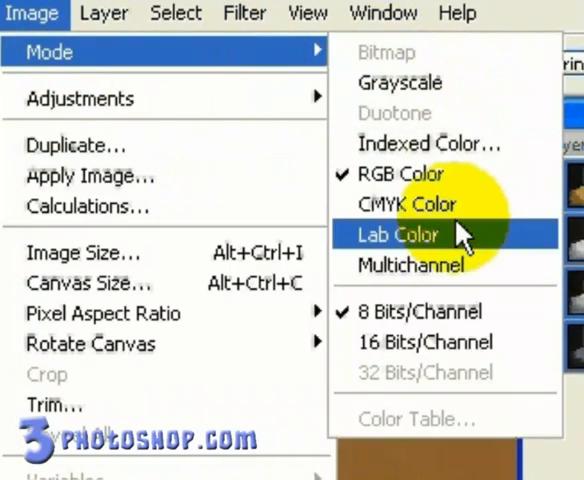
{"action": "left_click", "coordinate": [398, 236]}
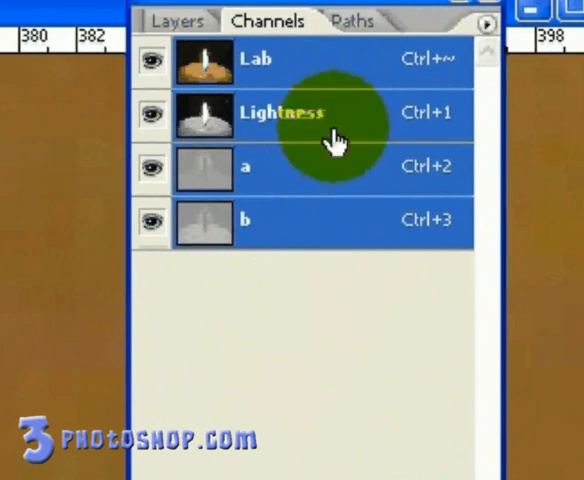
{"action": "mouse_move", "coordinate": [454, 130]}
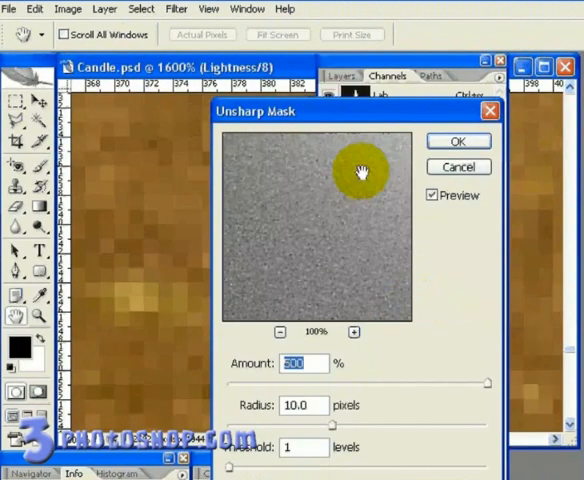
{"action": "mouse_move", "coordinate": [492, 388]}
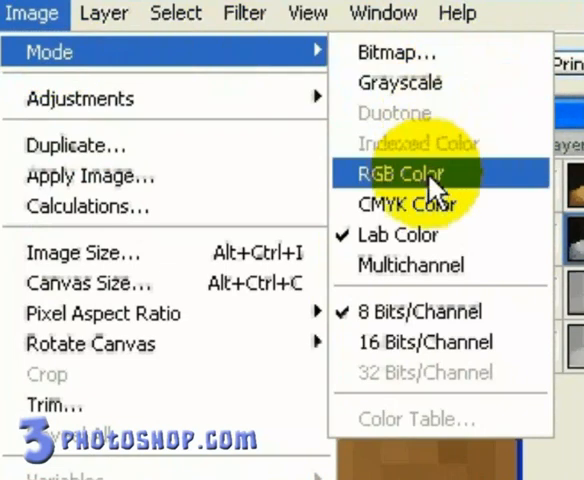
Step: Return the sharpened image to RGB Color and zoom out on the candle
{"action": "left_click", "coordinate": [400, 174]}
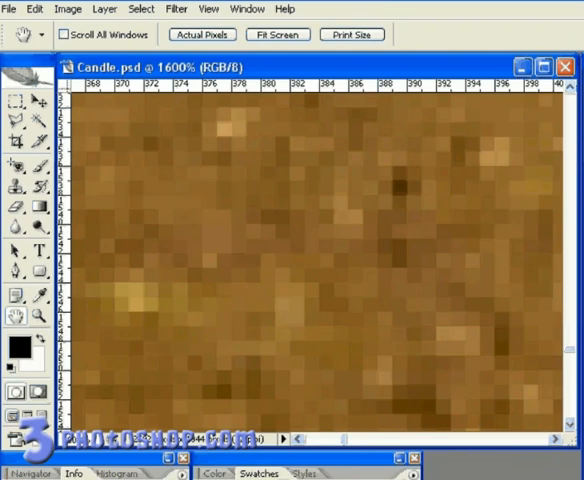
{"action": "left_click", "coordinate": [278, 34]}
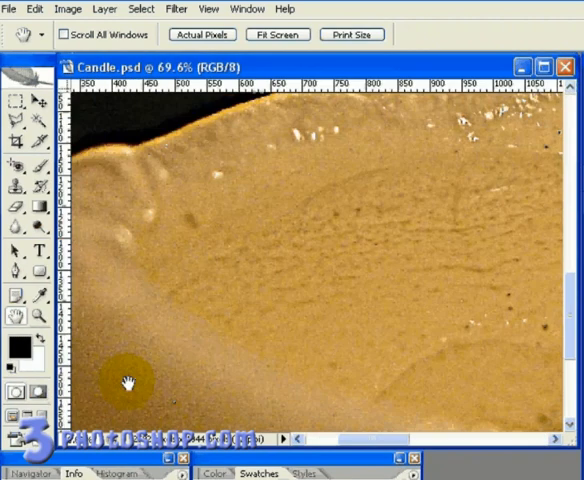
Step: Show the Edit menu containing the Fade Unsharp Mask command
{"action": "left_click", "coordinate": [128, 384]}
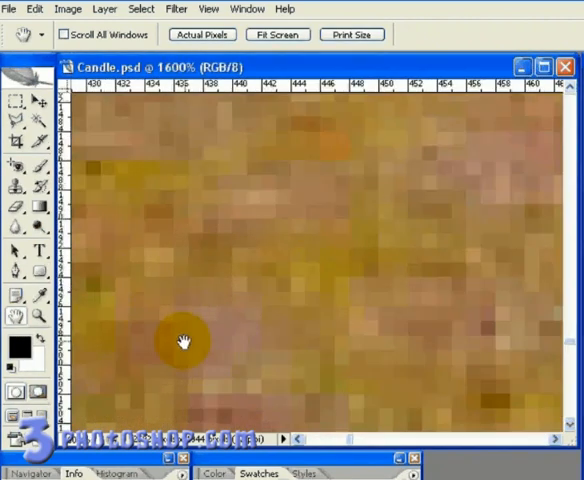
{"action": "left_click", "coordinate": [36, 8]}
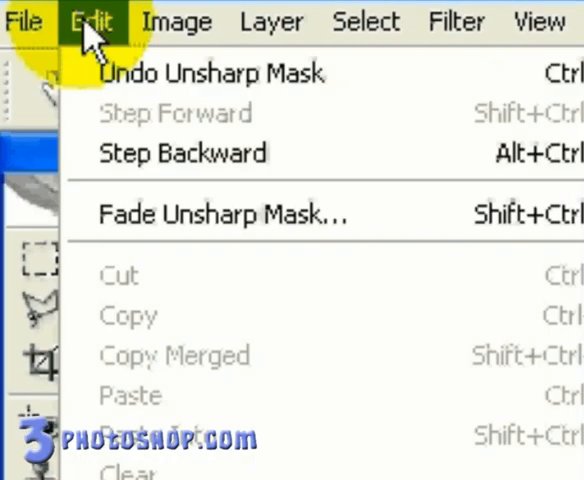
{"action": "mouse_move", "coordinate": [184, 212]}
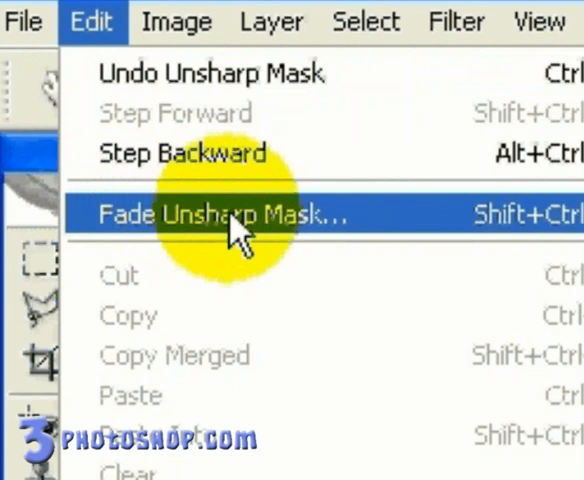
Step: Bring up the Fade dialog for the Unsharp Mask sharpening
{"action": "left_click", "coordinate": [230, 216]}
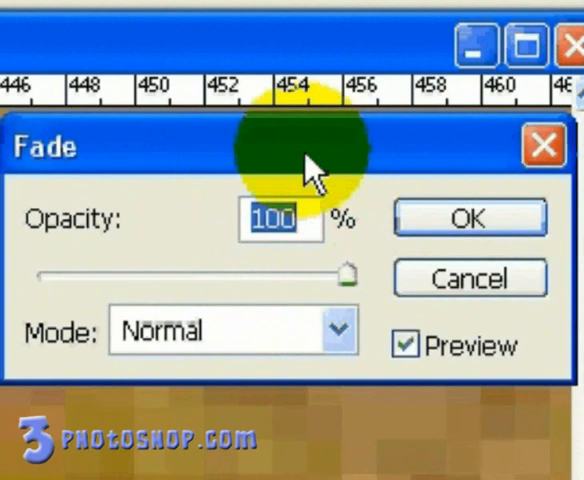
{"action": "mouse_move", "coordinate": [330, 184]}
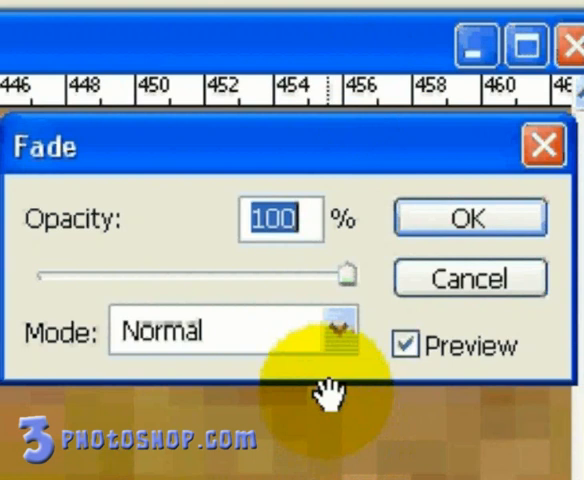
{"action": "mouse_move", "coordinate": [160, 256]}
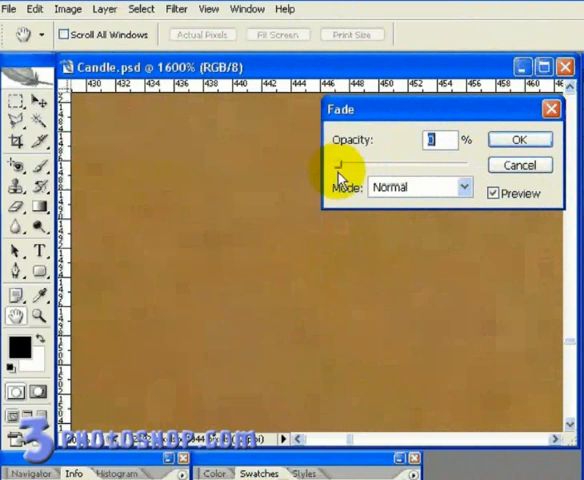
Step: Fade the sharpening at 100% opacity in Luminosity mode, then view the whole candle
{"action": "left_click_drag", "start_coordinate": [344, 162], "coordinate": [464, 162]}
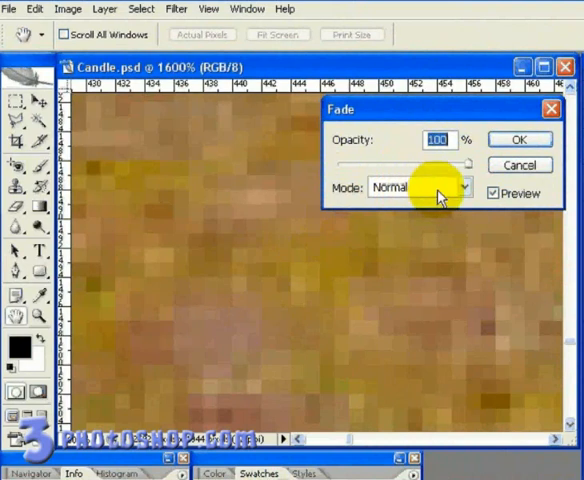
{"action": "left_click", "coordinate": [416, 188]}
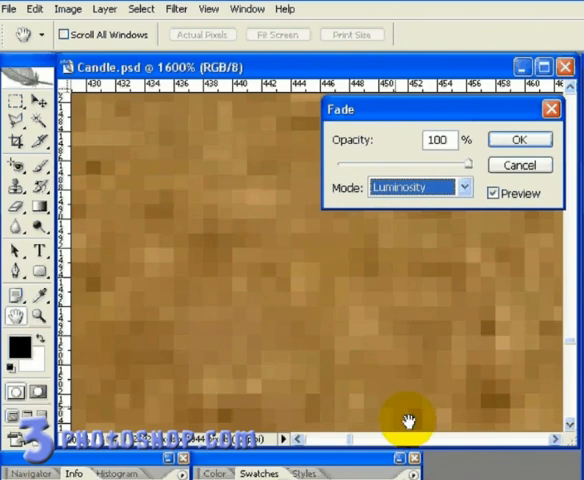
{"action": "mouse_move", "coordinate": [204, 264]}
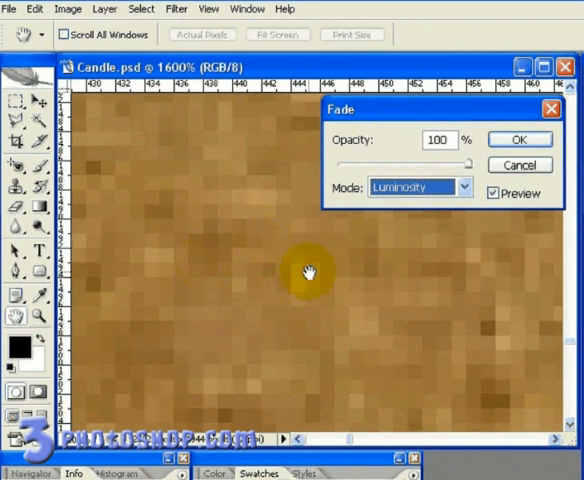
{"action": "mouse_move", "coordinate": [454, 276]}
{"action": "type", "text": "35"}
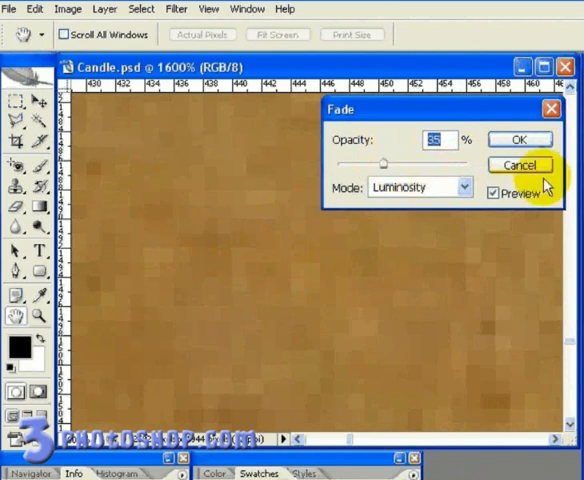
{"action": "left_click", "coordinate": [518, 164]}
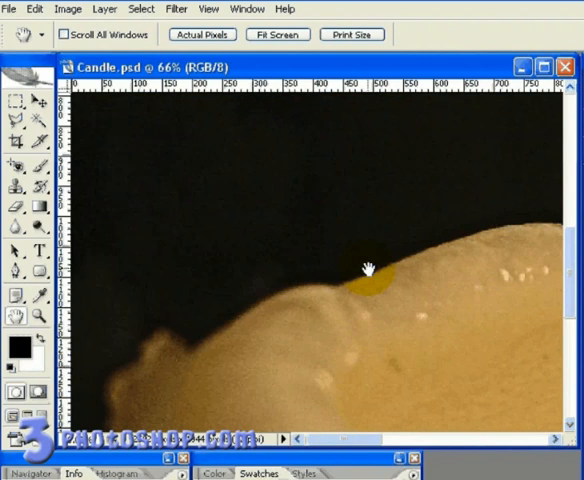
{"action": "left_click", "coordinate": [276, 34]}
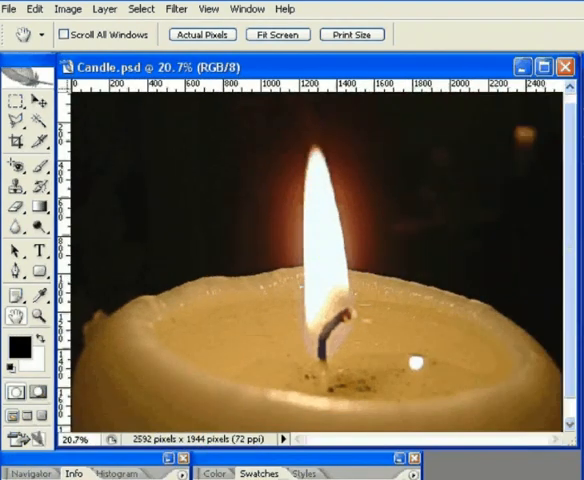